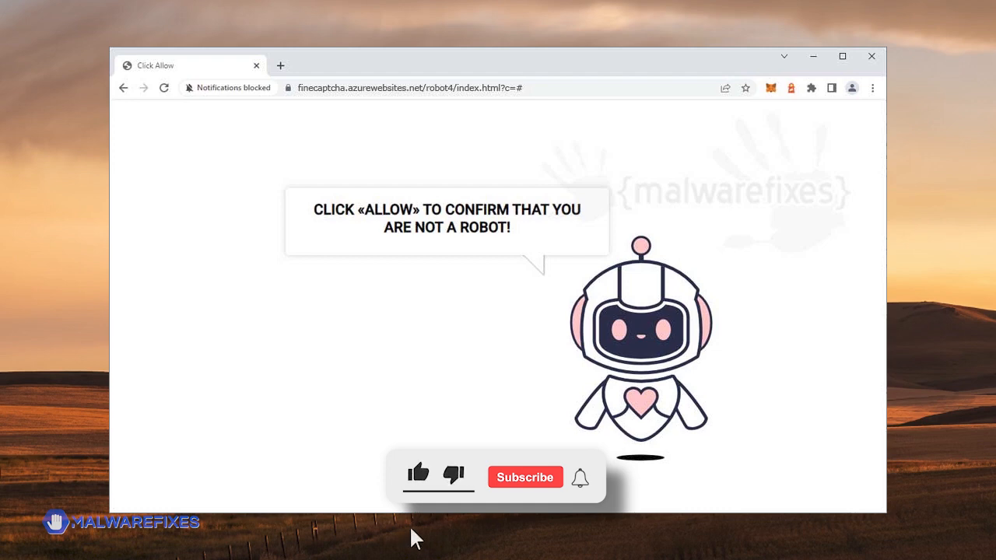
Reach Chrome's Settings page from the browser's main menu.
left_click(419, 473)
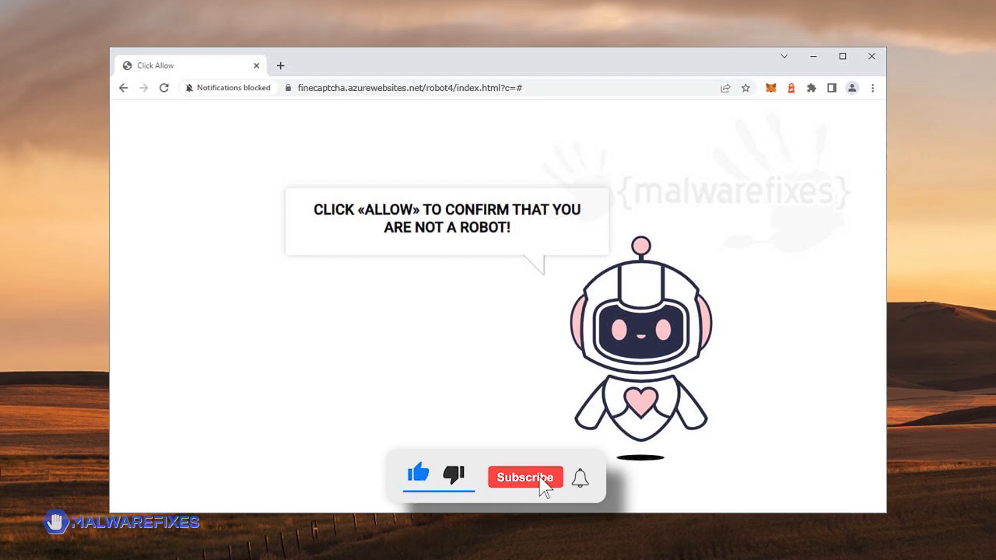
left_click(524, 476)
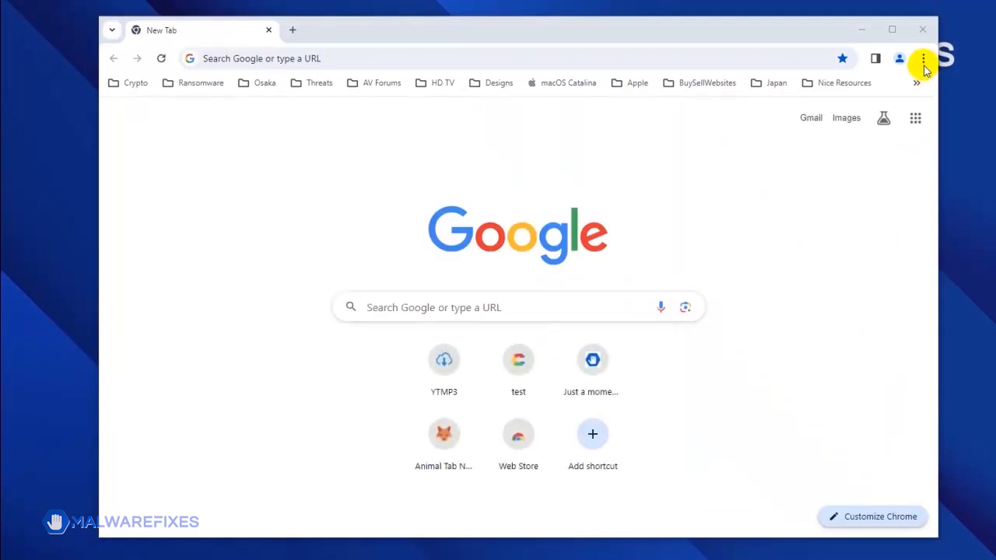
left_click(925, 59)
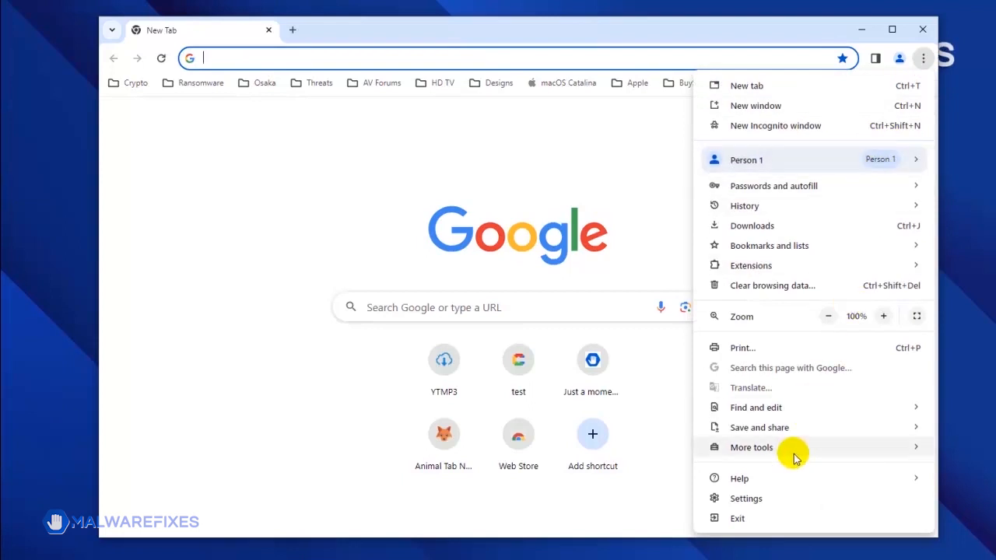
left_click(745, 498)
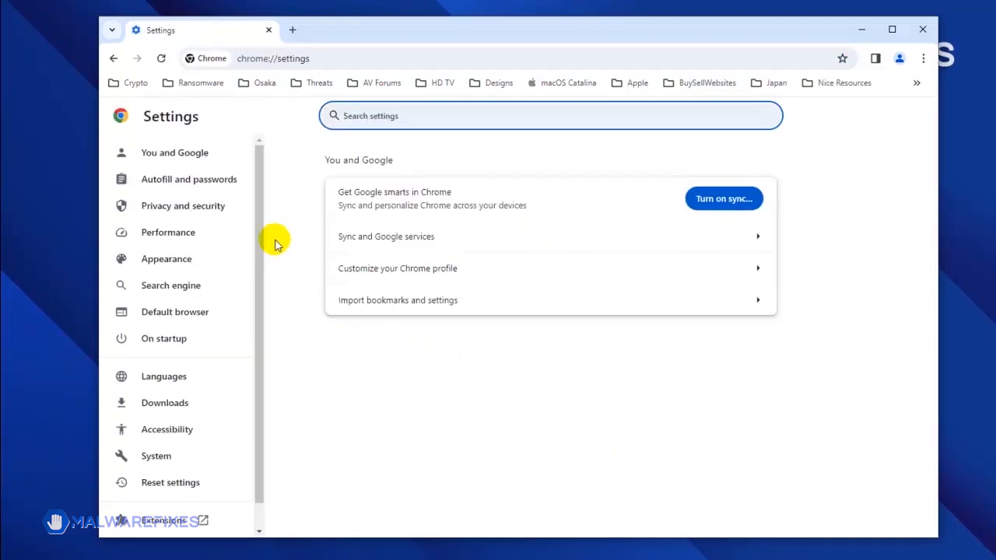
mouse_move(183, 206)
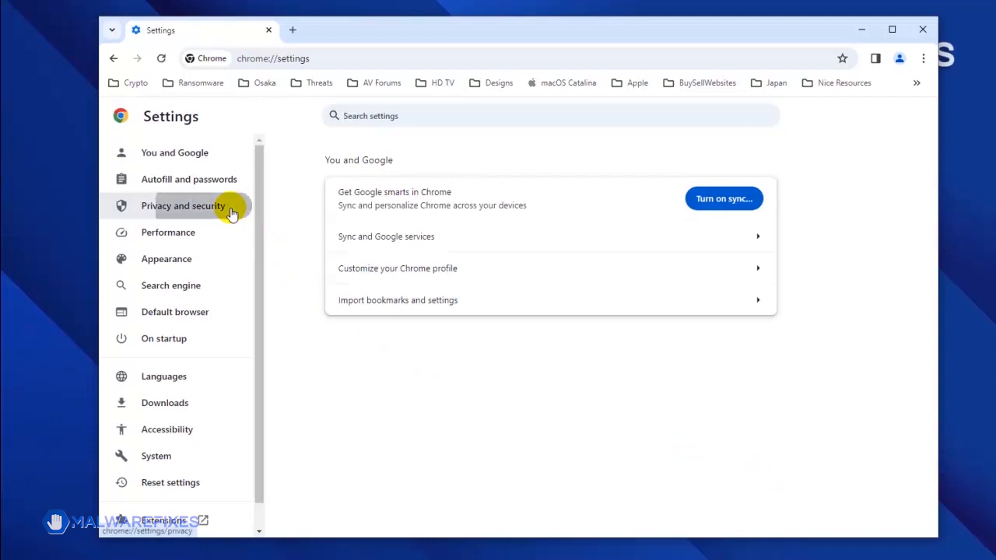
Go to Privacy and security site settings and show the Notifications permission lists.
left_click(184, 205)
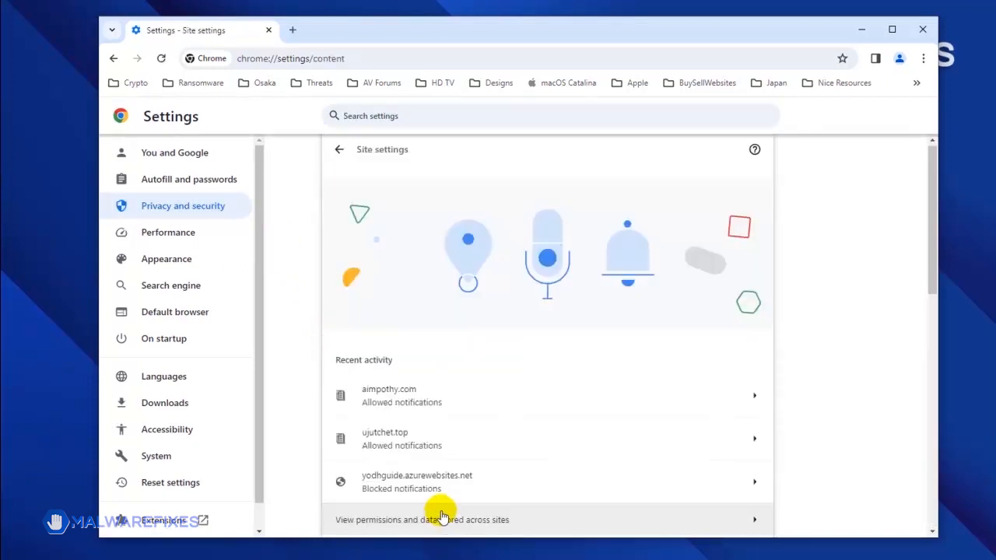
scroll("down", 3)
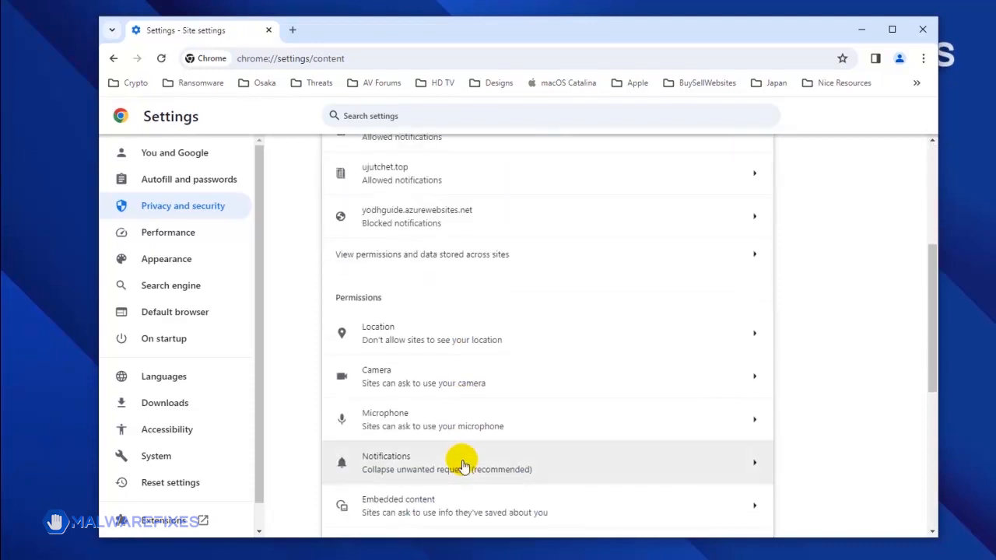
left_click(462, 462)
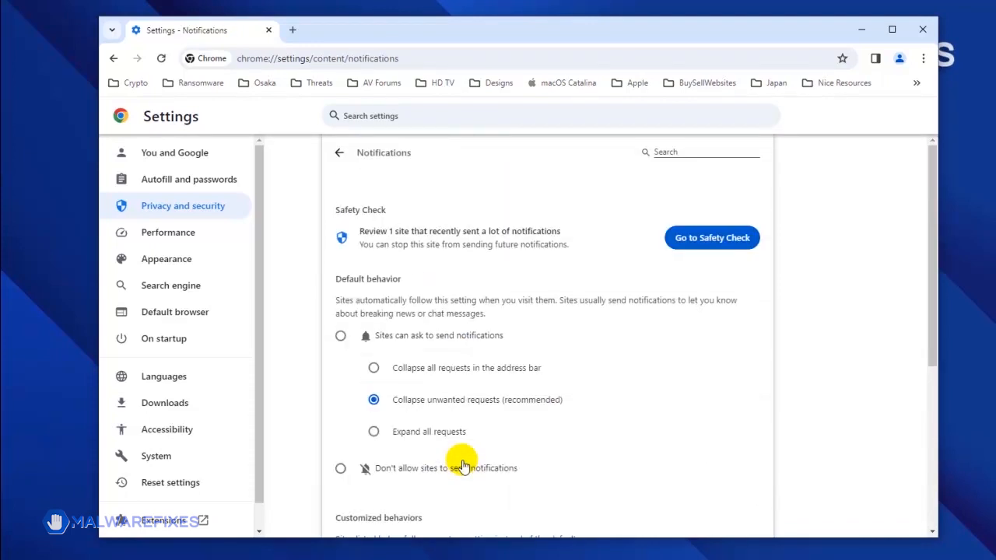
scroll("down", 3)
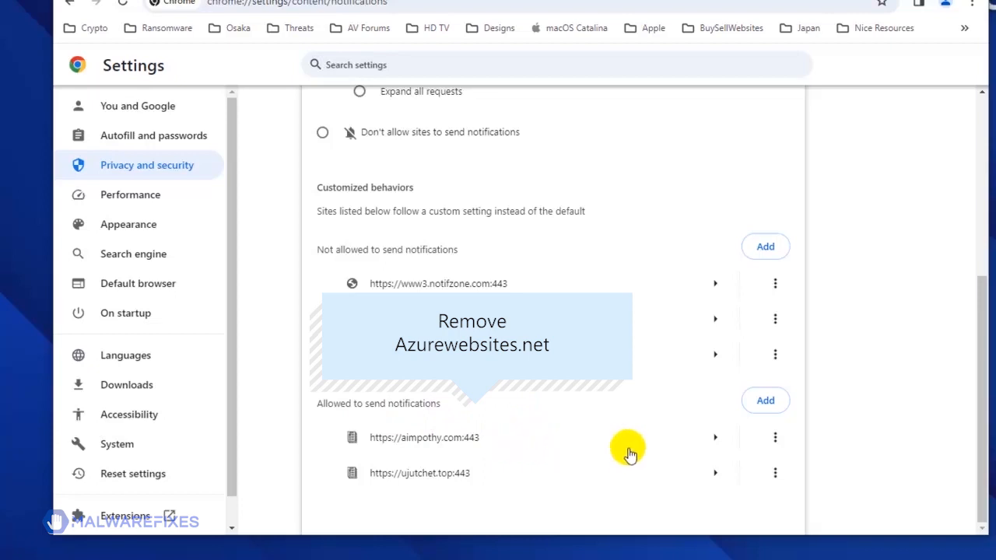
Show the options for aimpothy.com under sites allowed to send notifications.
left_click(775, 436)
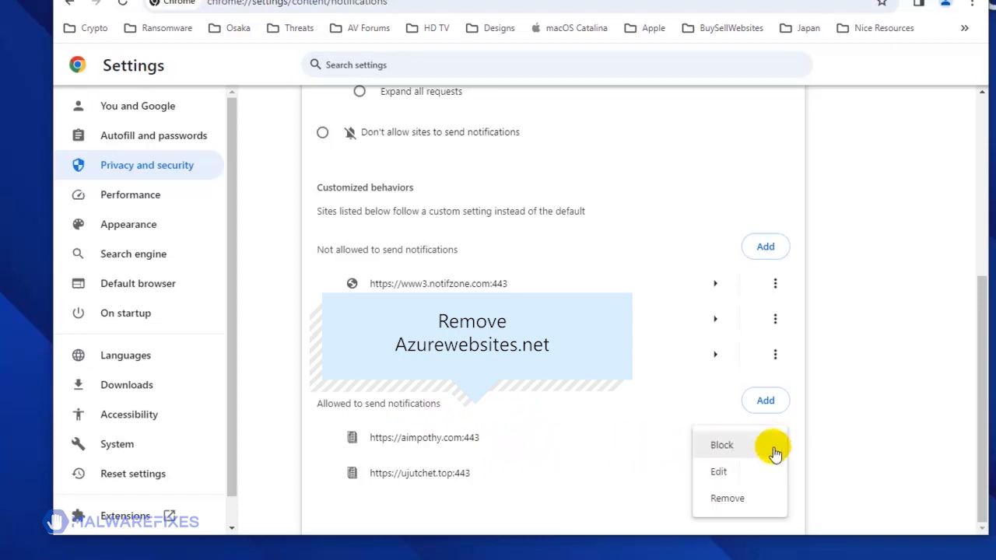
mouse_move(753, 498)
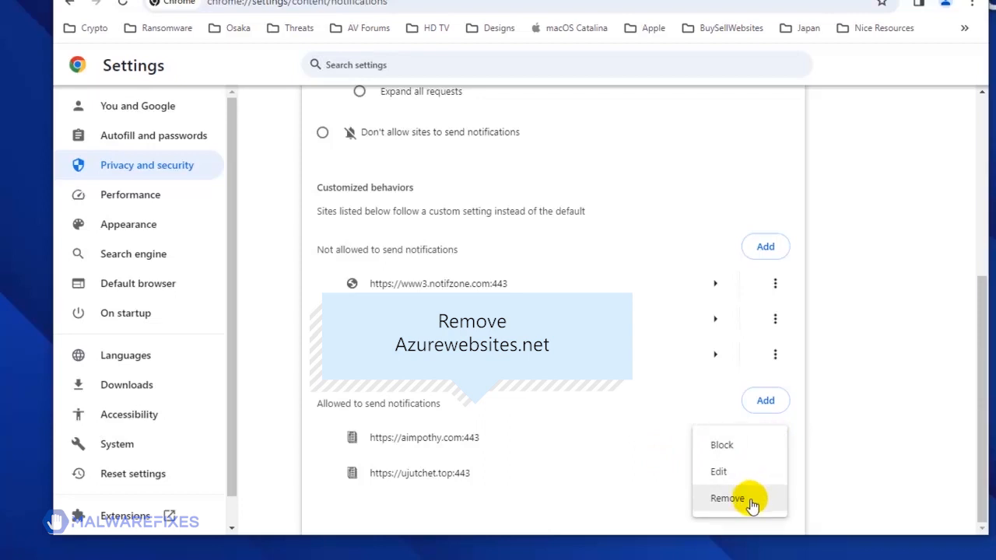
mouse_move(747, 501)
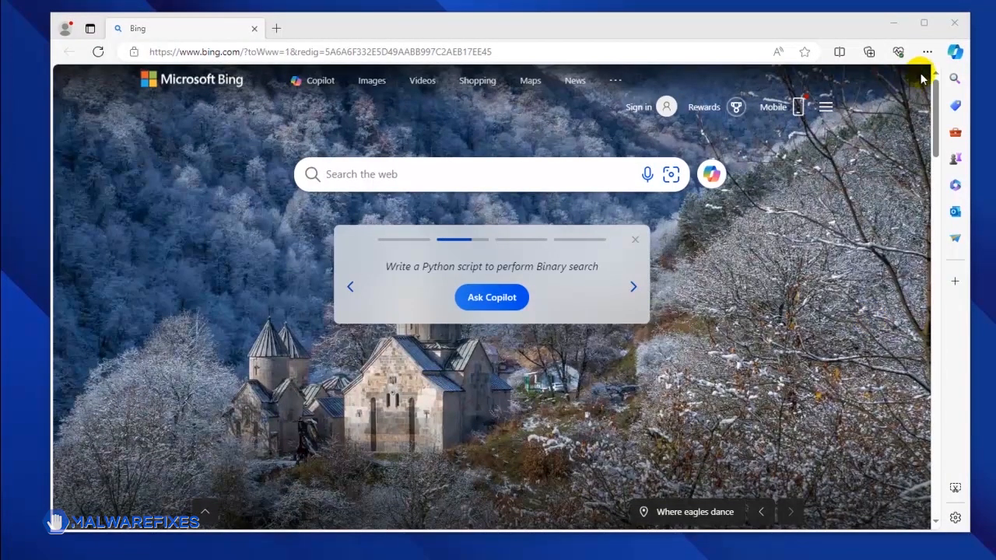
Reach Microsoft Edge's Settings page from its main menu.
left_click(927, 51)
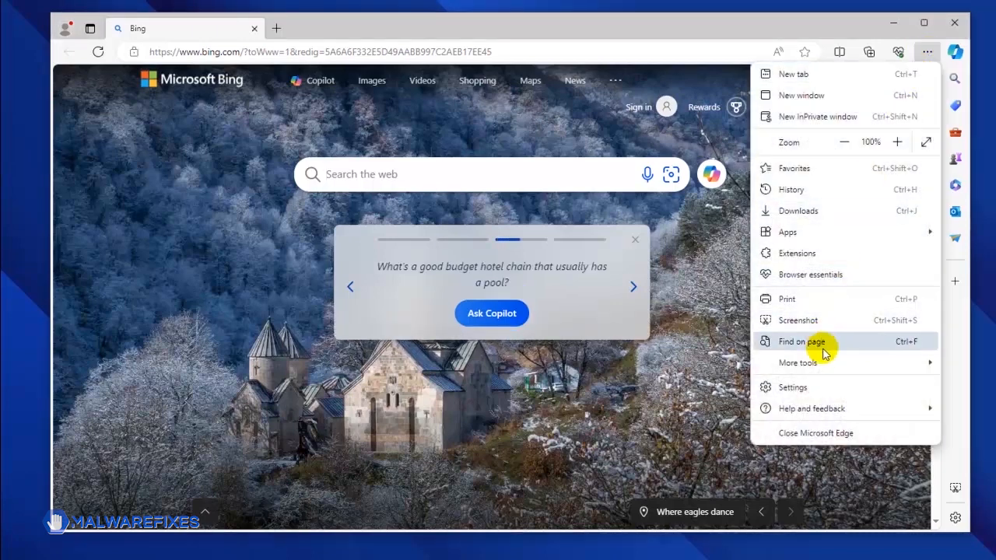
left_click(793, 386)
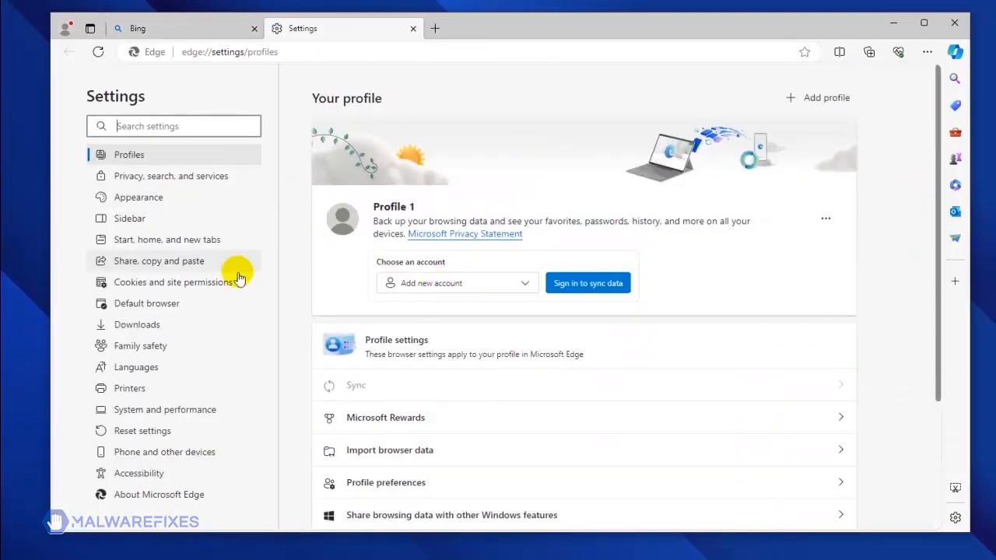
mouse_move(251, 245)
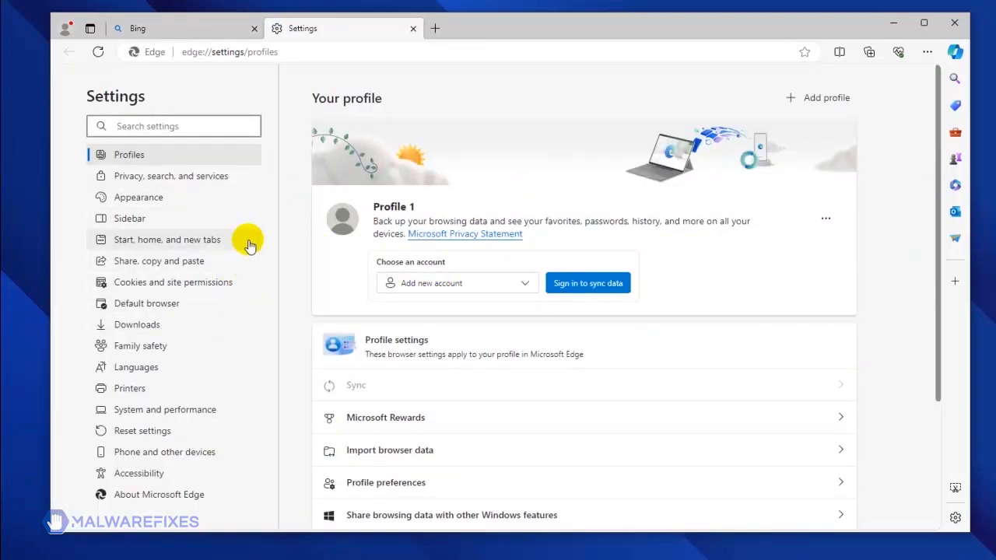
mouse_move(249, 288)
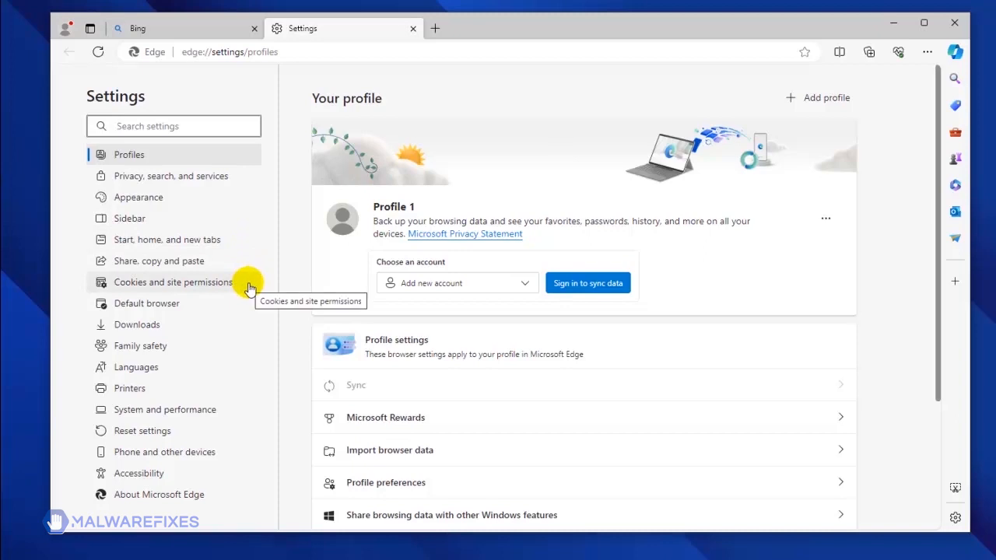
Show Edge's Notifications permissions and the options for the allowed site aimpothy.com.
left_click(173, 282)
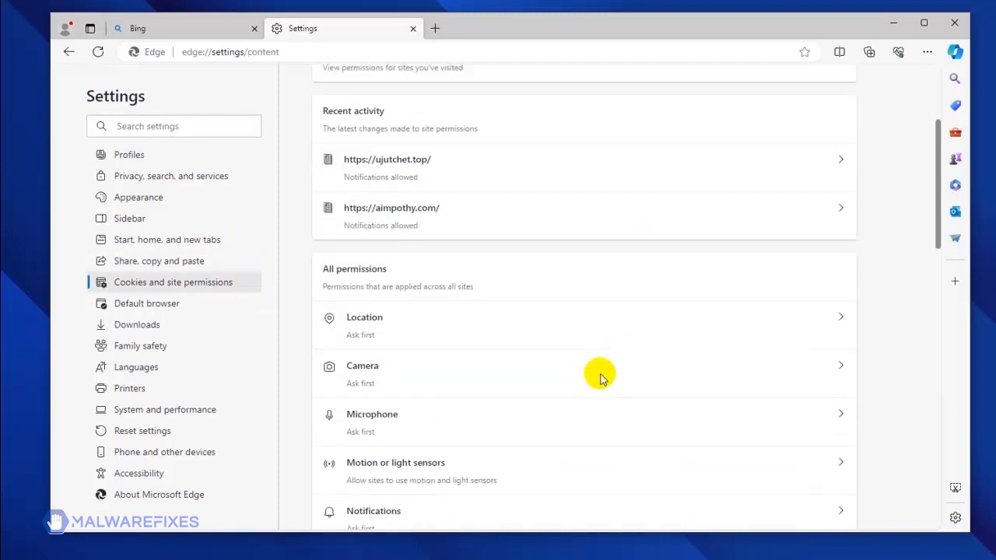
scroll("down", 3)
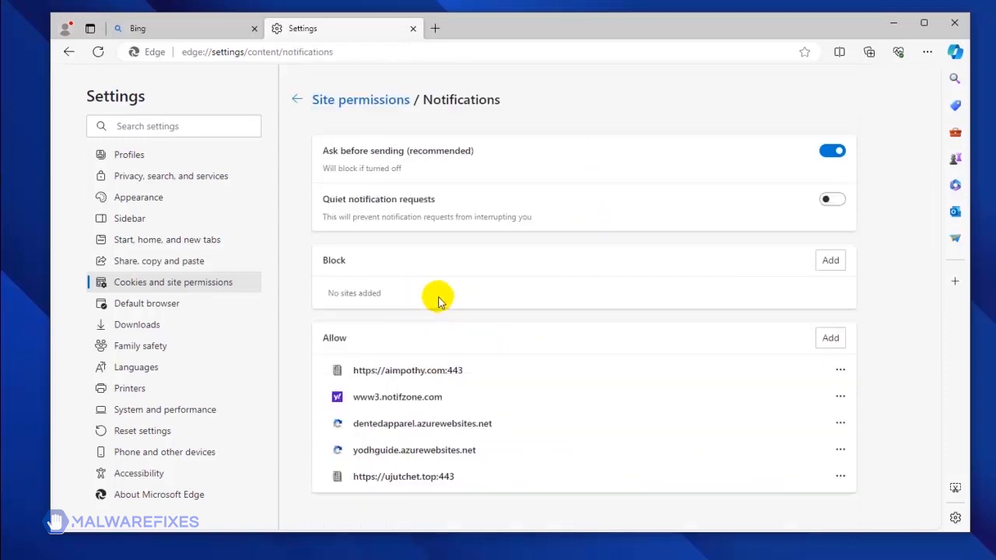
mouse_move(522, 364)
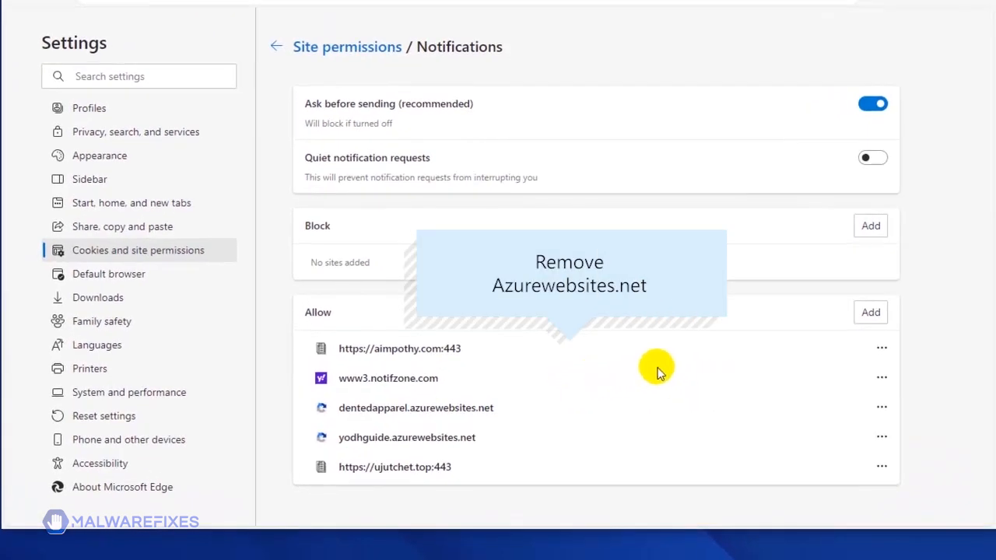
mouse_move(802, 364)
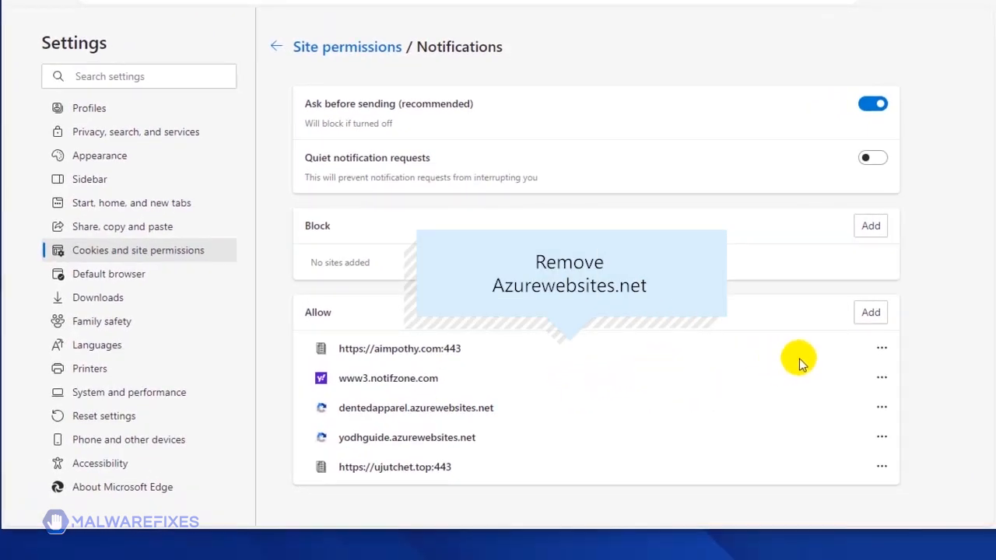
left_click(881, 348)
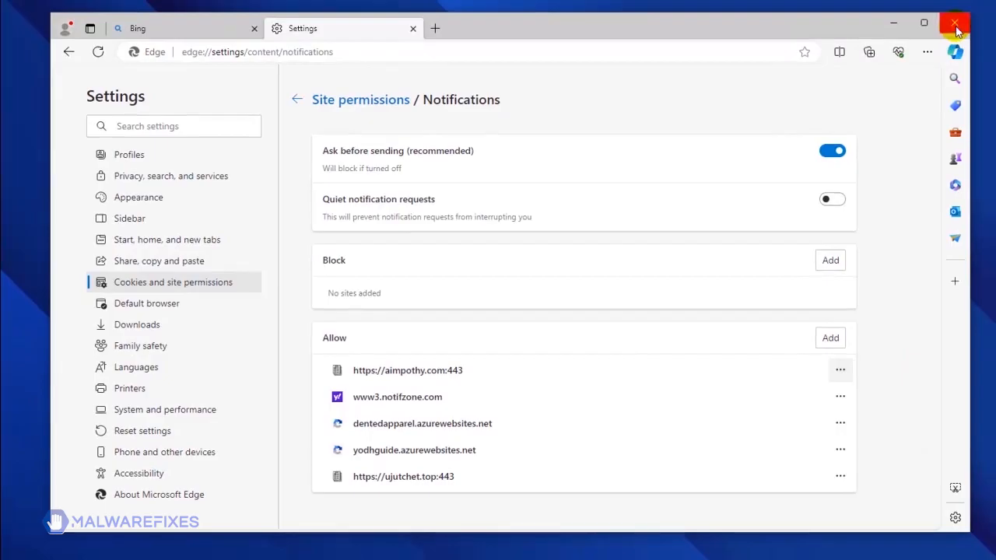
left_click(956, 24)
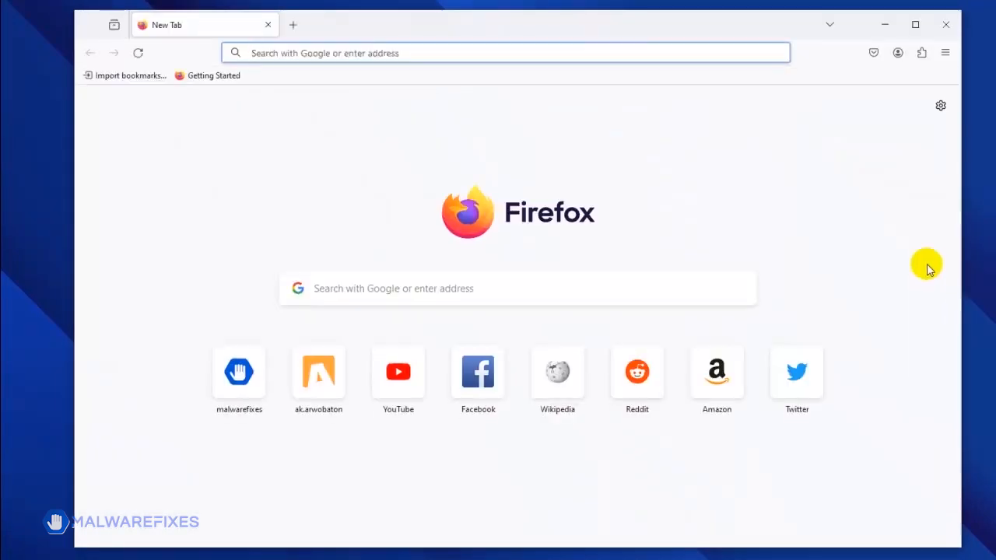
mouse_move(947, 52)
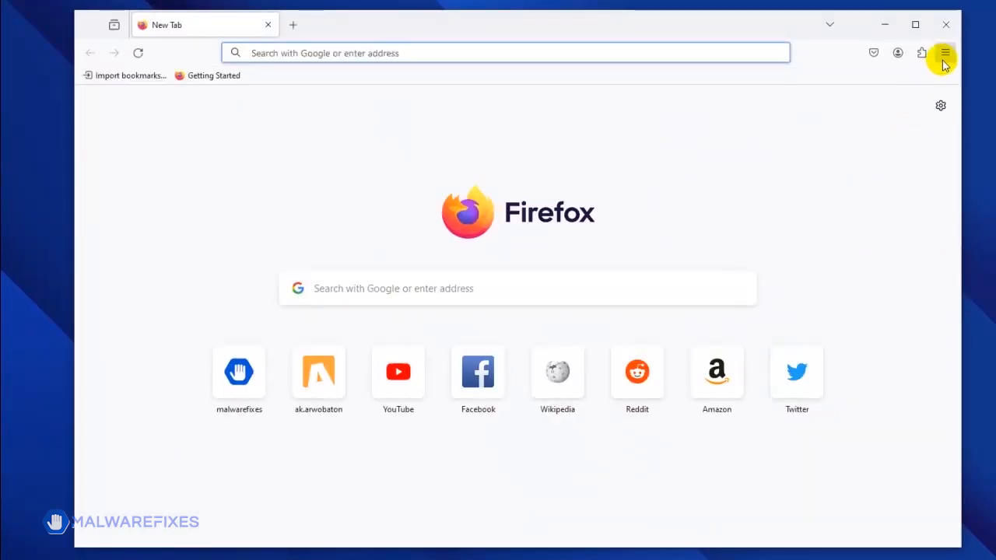
Reach Firefox's Settings page from the application menu.
left_click(943, 53)
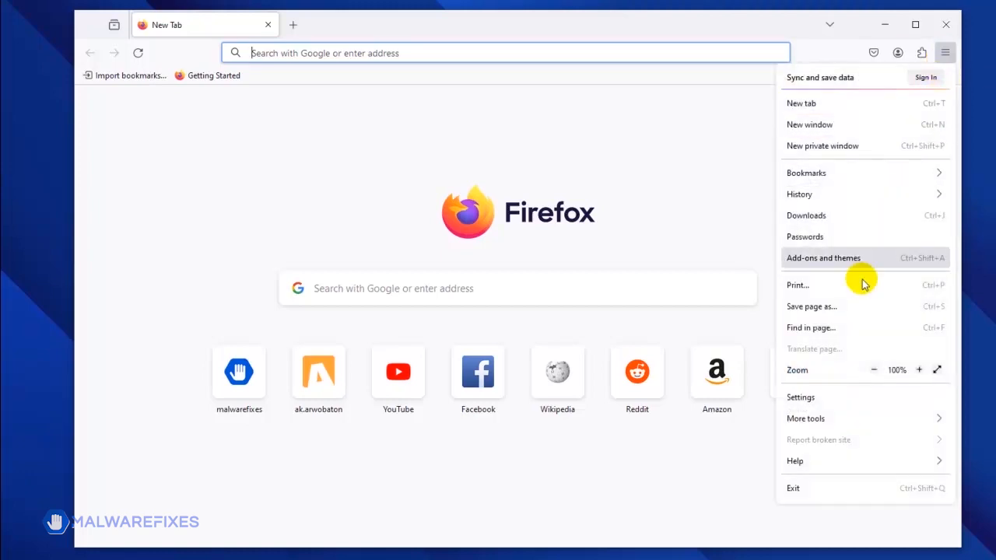
mouse_move(844, 397)
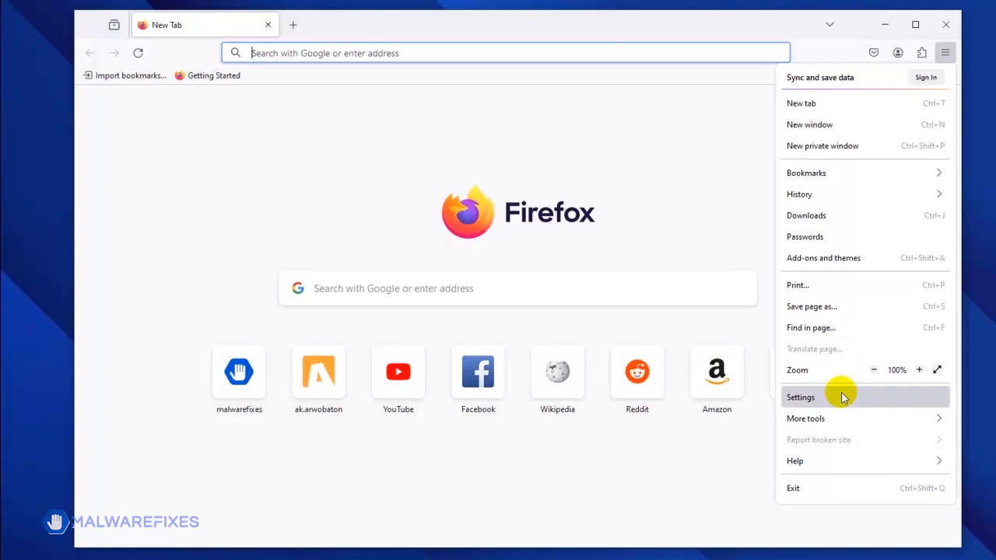
left_click(801, 397)
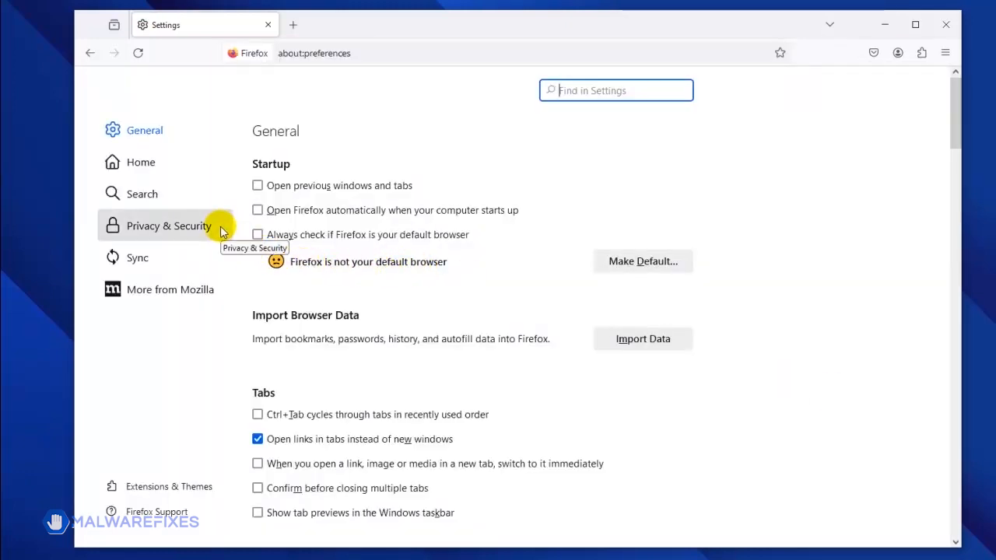
Show Firefox's Notification Permissions list from Privacy & Security.
left_click(168, 226)
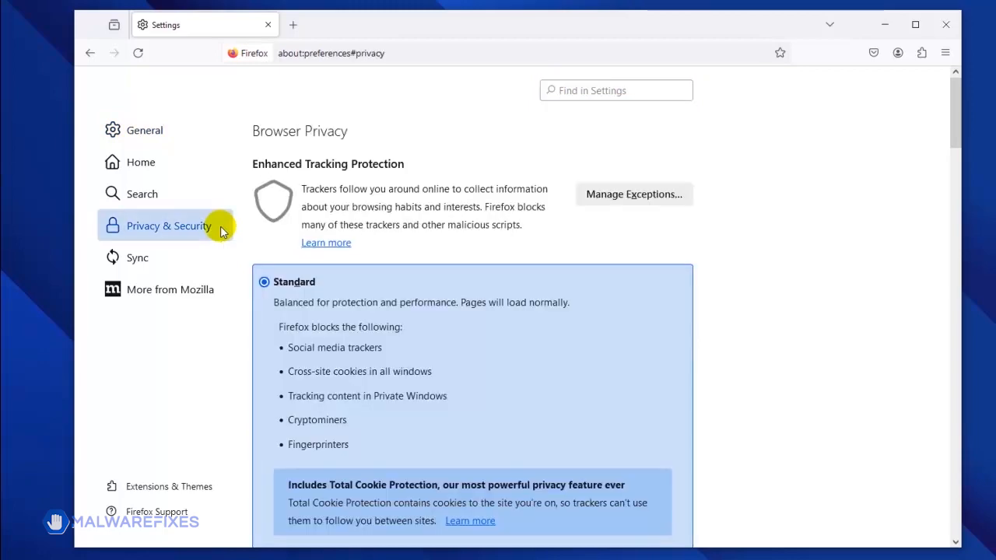
scroll("down", 3)
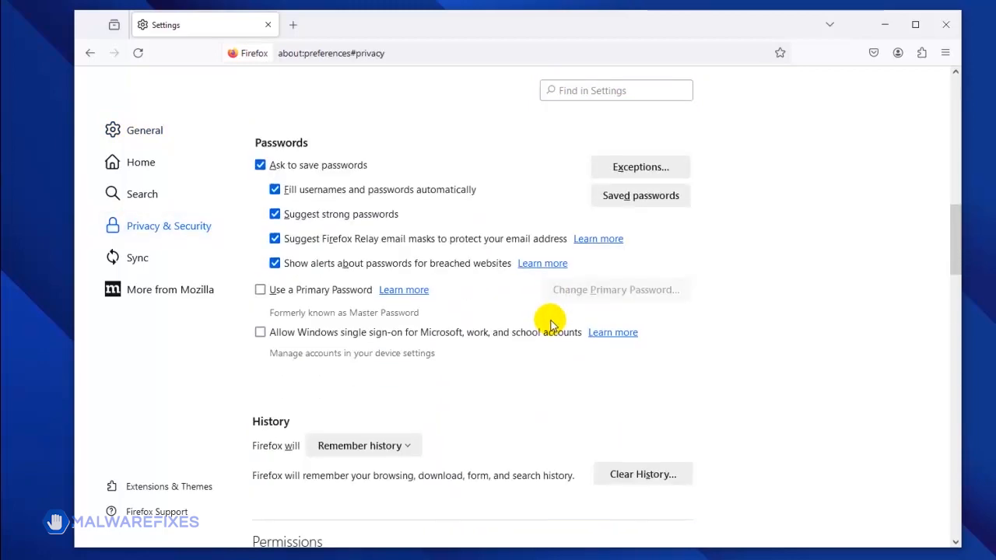
scroll("down", 3)
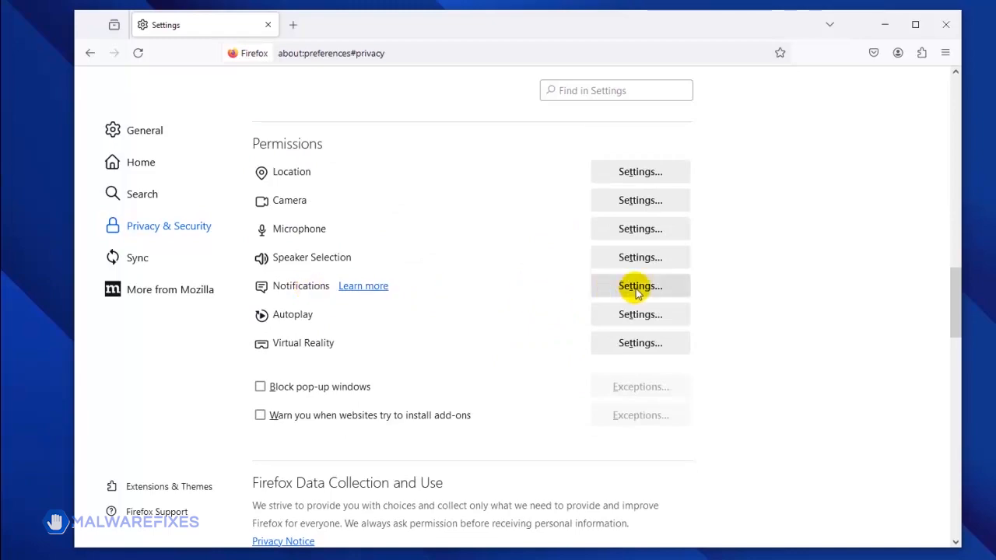
left_click(640, 286)
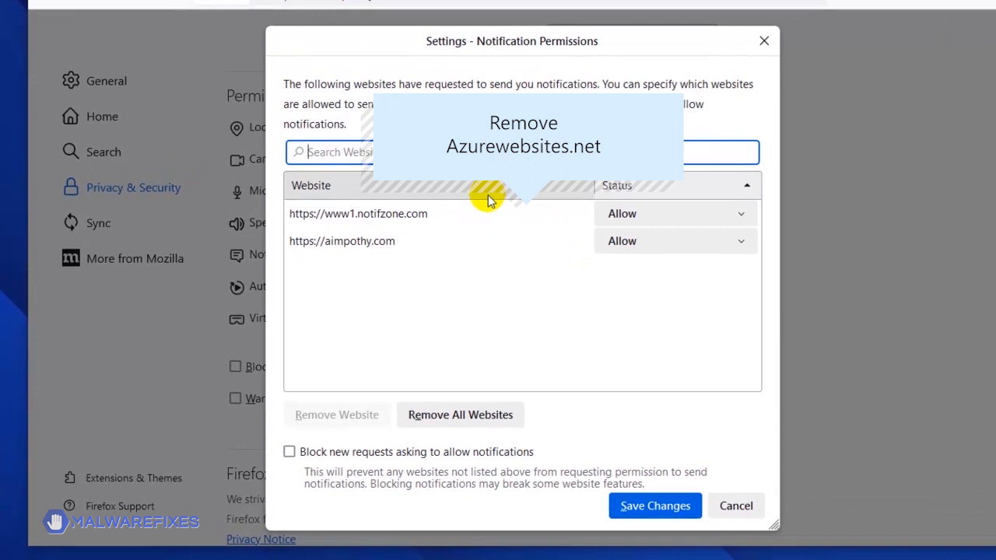
left_click(358, 213)
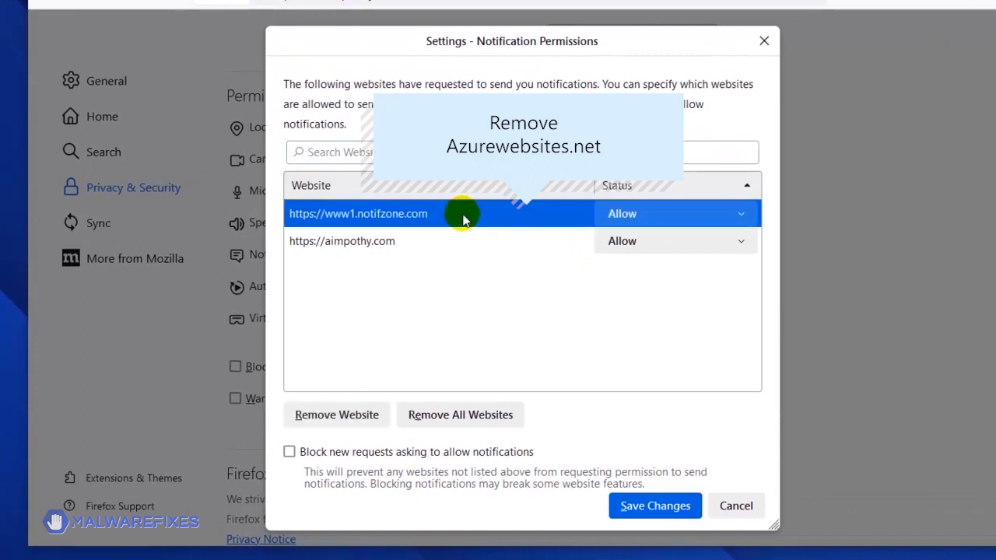
mouse_move(336, 414)
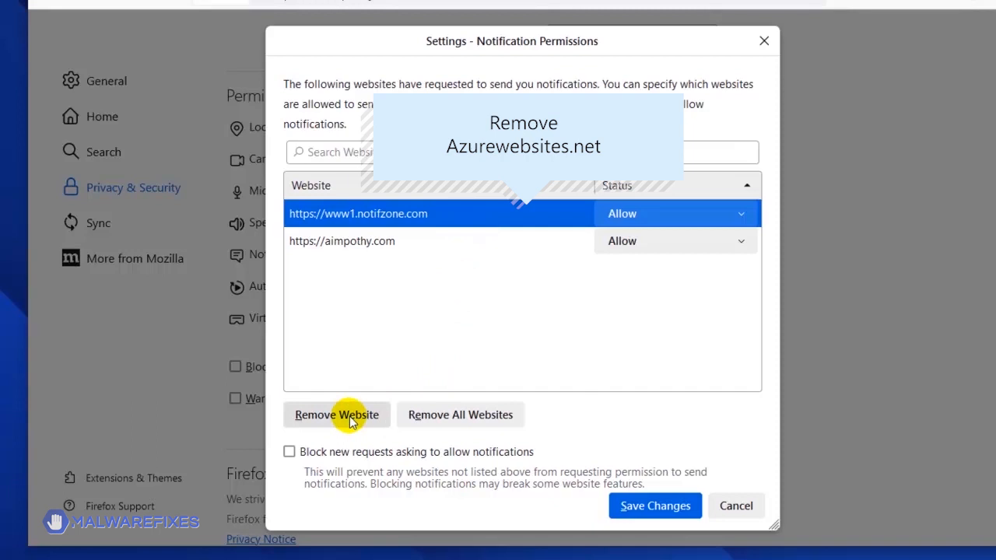
mouse_move(423, 428)
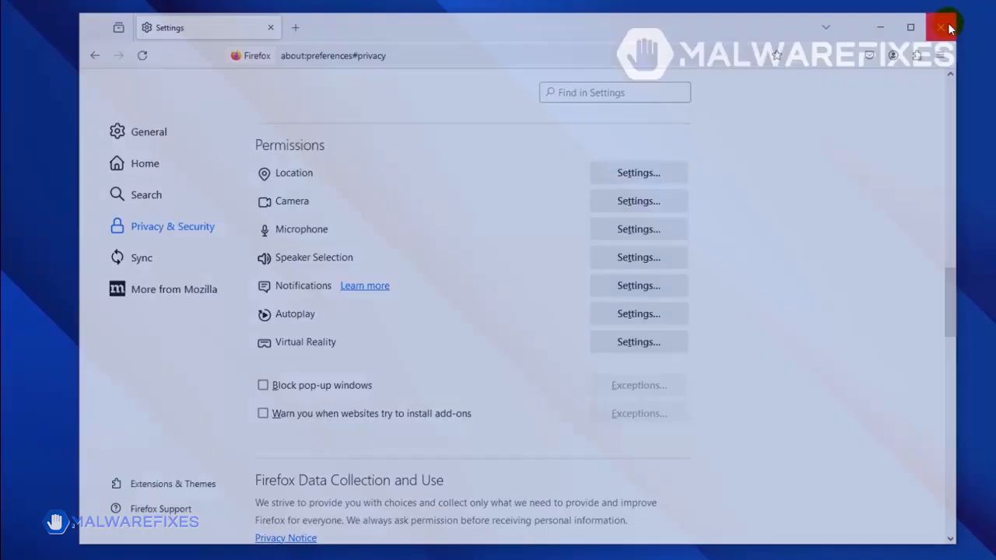
Close the Firefox window.
left_click(941, 26)
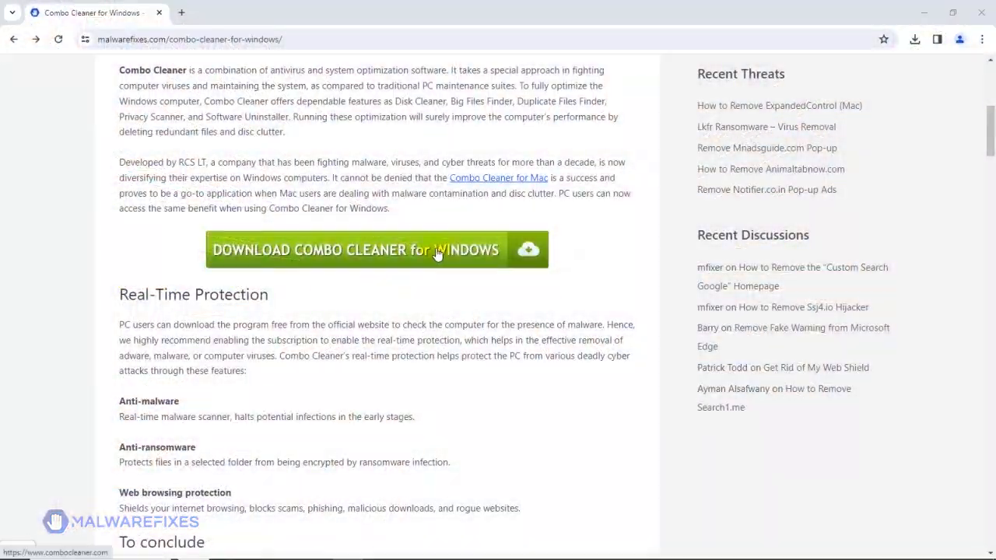
Download the Combo Cleaner for Windows installer from the malwarefixes page.
left_click(377, 249)
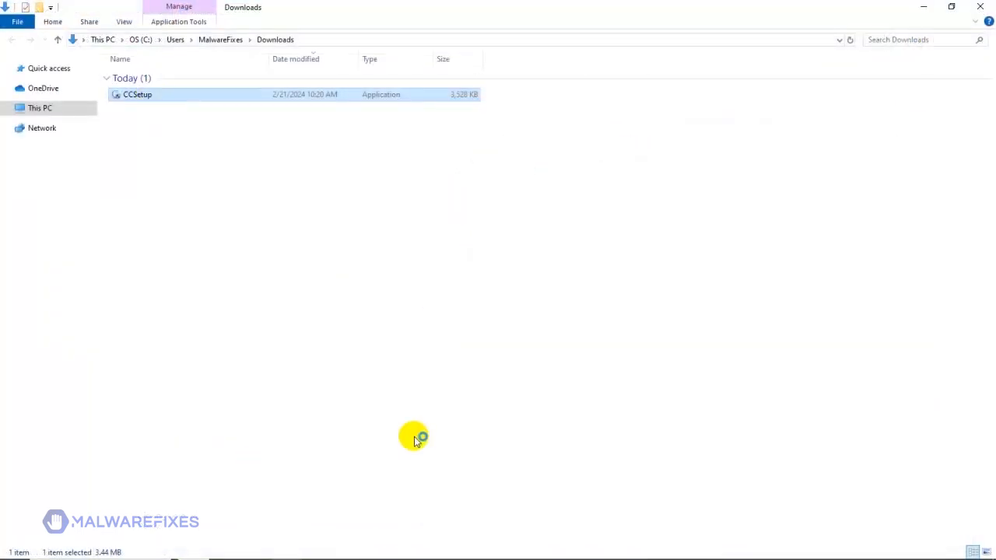
Run CCSetup through the InstallShield wizard with default options and launch Combo Cleaner.
double_click(137, 95)
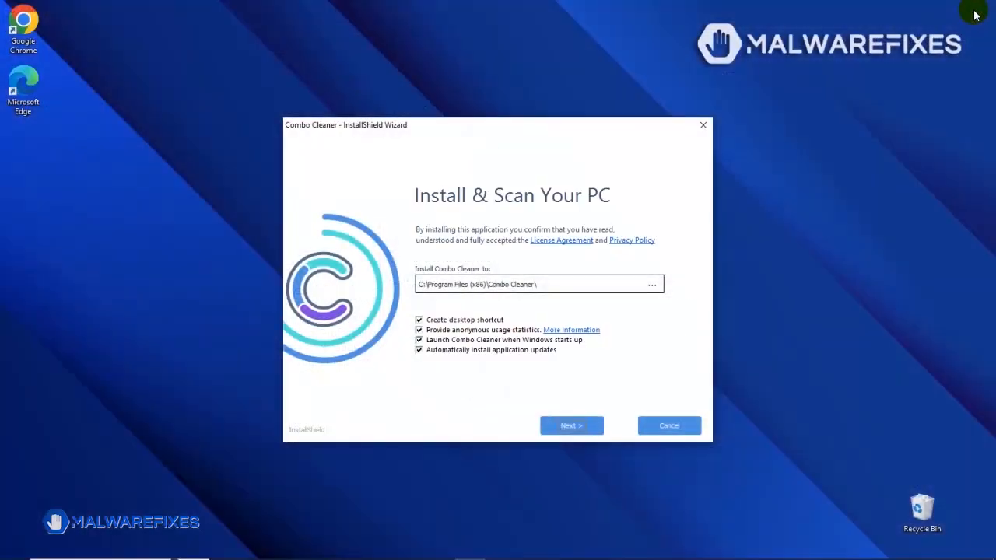
mouse_move(512, 368)
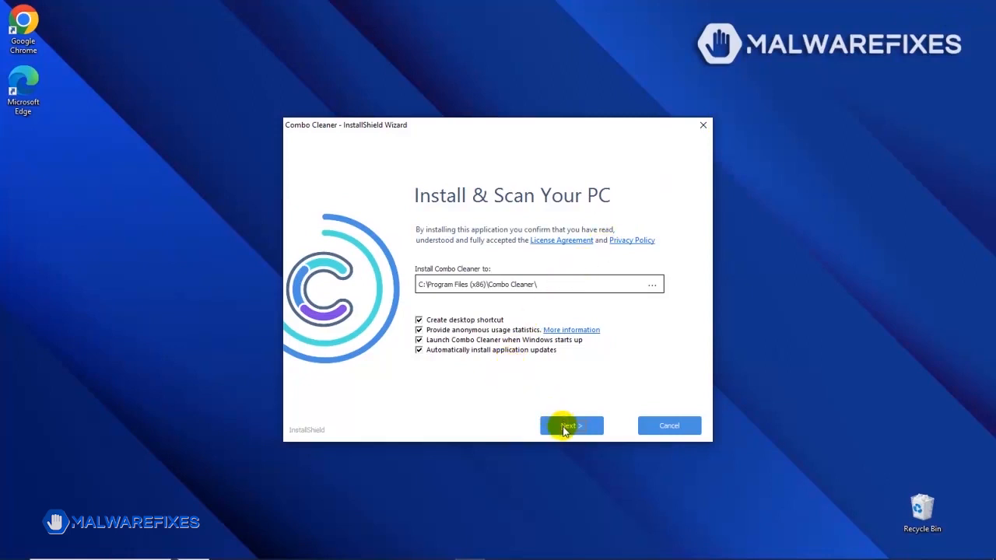
left_click(572, 426)
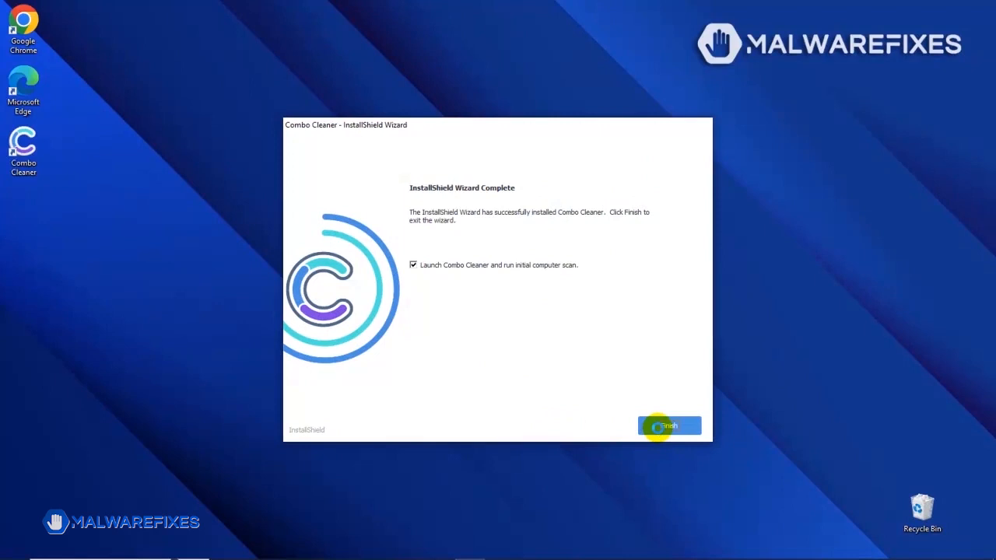
left_click(669, 426)
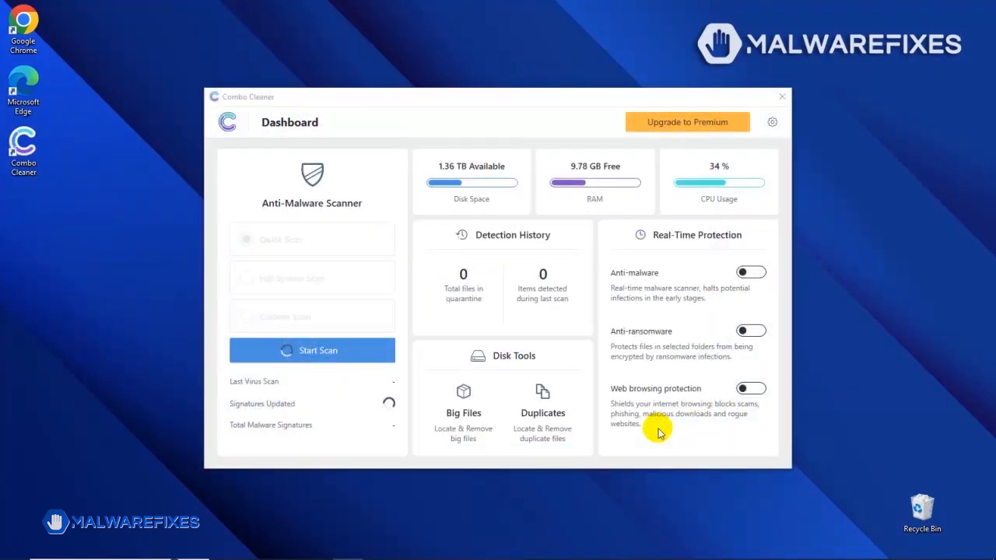
Start the Anti-Malware scan, which detects www2.notifzone.com Ads and rewardario.com Ads.
left_click(311, 350)
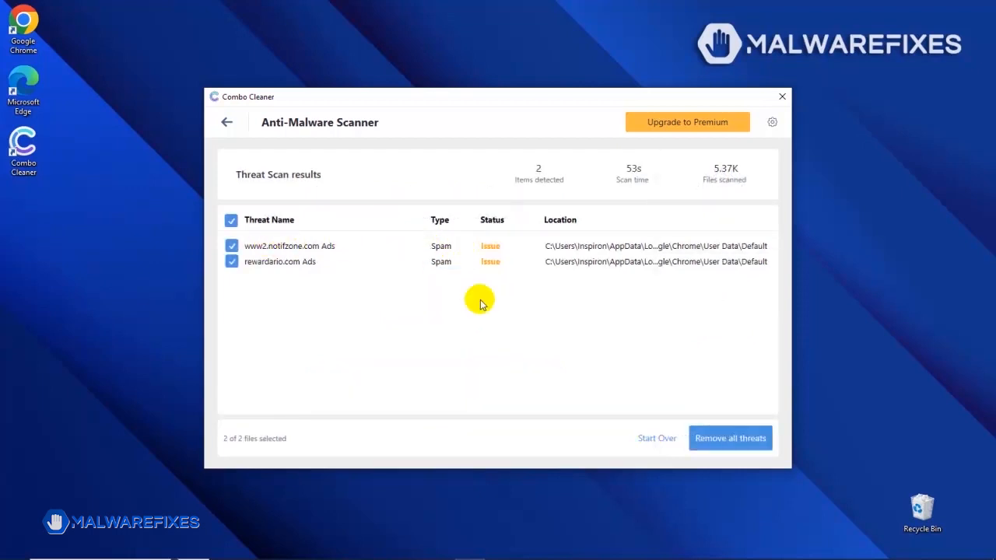
mouse_move(706, 399)
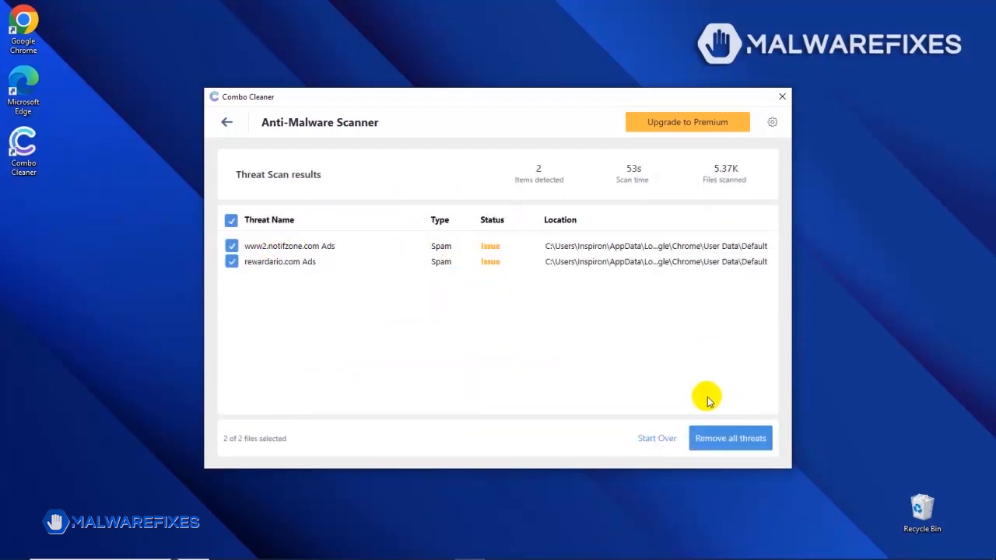
mouse_move(730, 438)
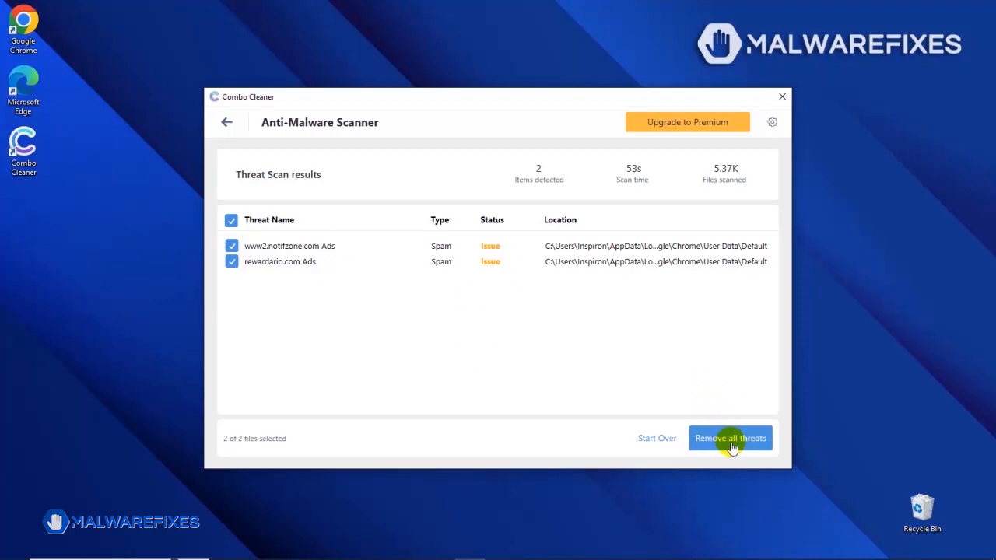
Remove all detected threats, bringing up the Premium upgrade offer.
left_click(731, 439)
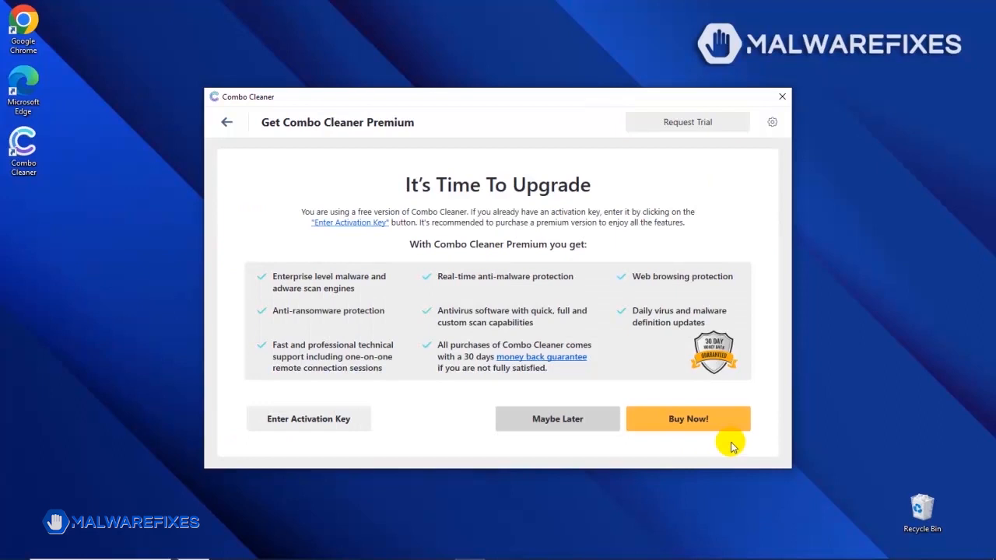
mouse_move(345, 426)
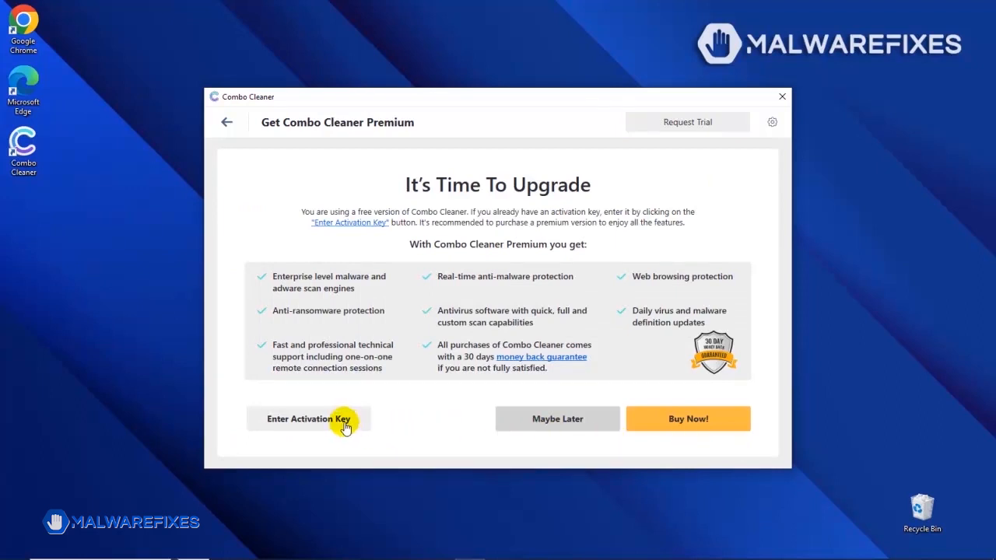
mouse_move(688, 423)
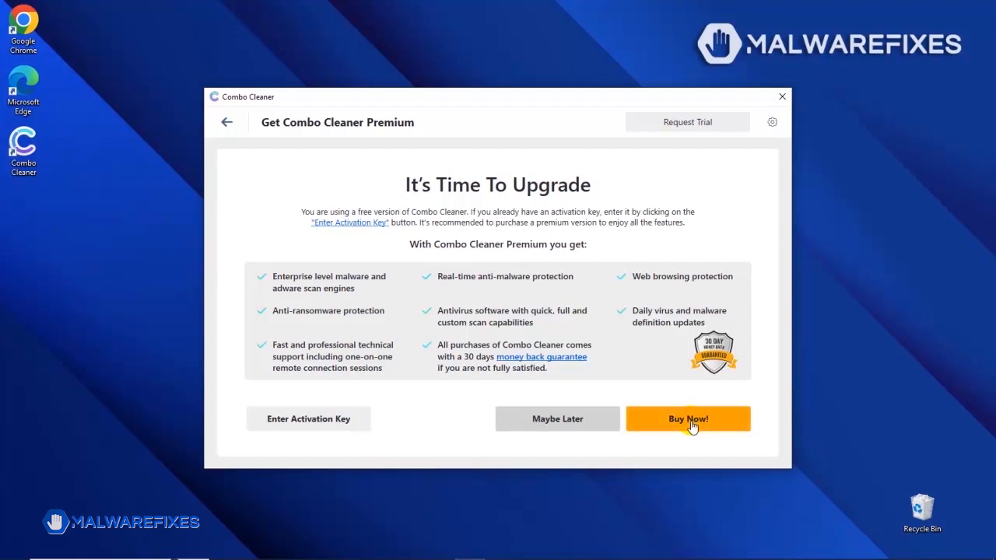
left_click(688, 419)
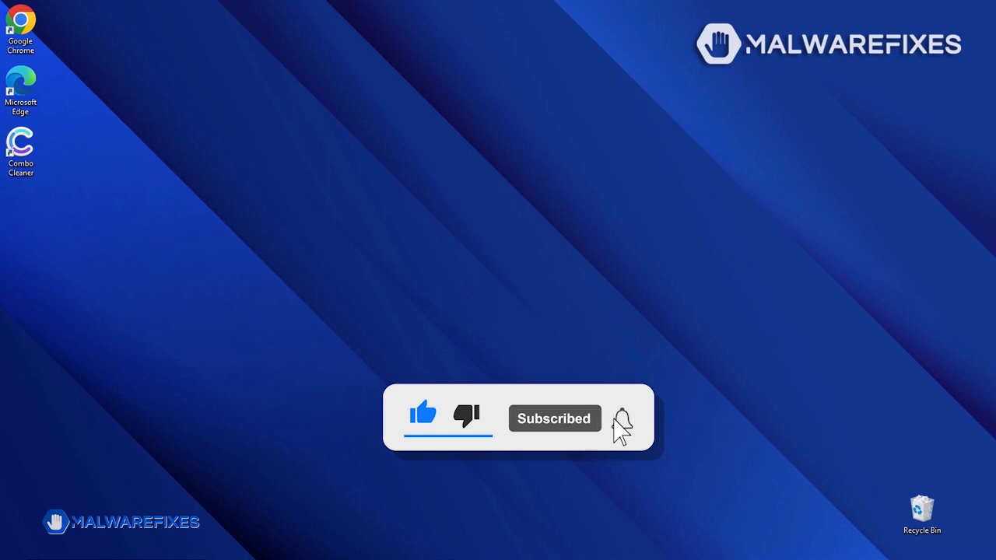
Close the Chrome browser window and return to the Windows desktop.
left_click(622, 418)
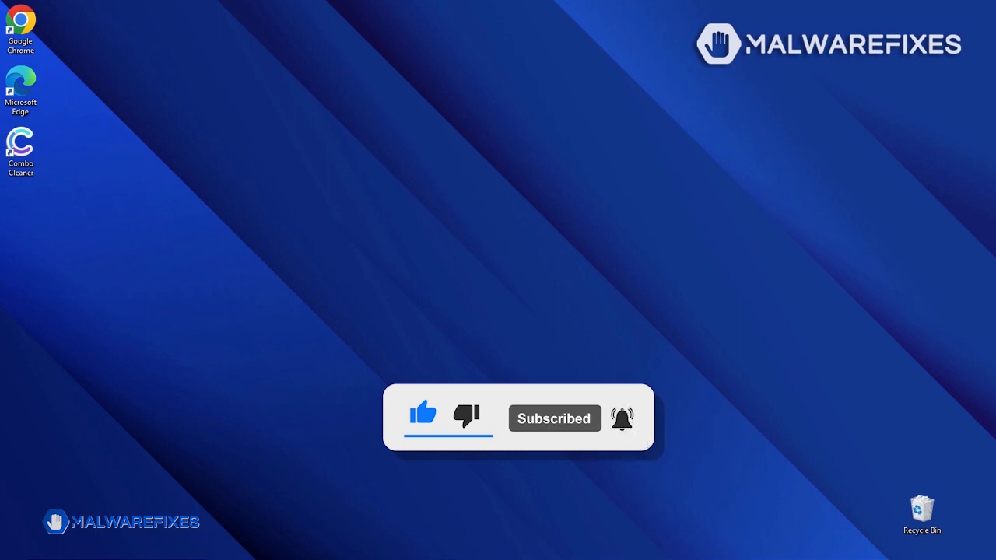